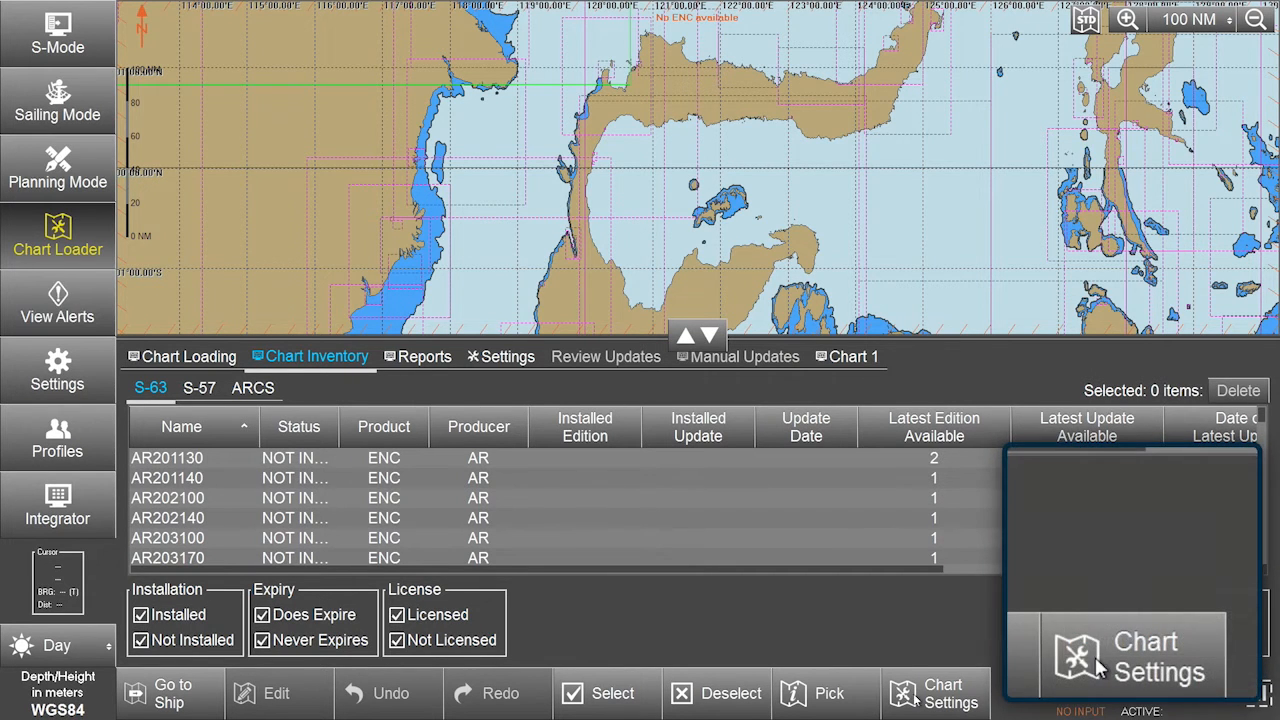
Tick Admiralty Information Overlay in Chart Settings' Chart Products so it is enabled alongside ENC.
{"action": "left_click", "coordinate": [936, 692]}
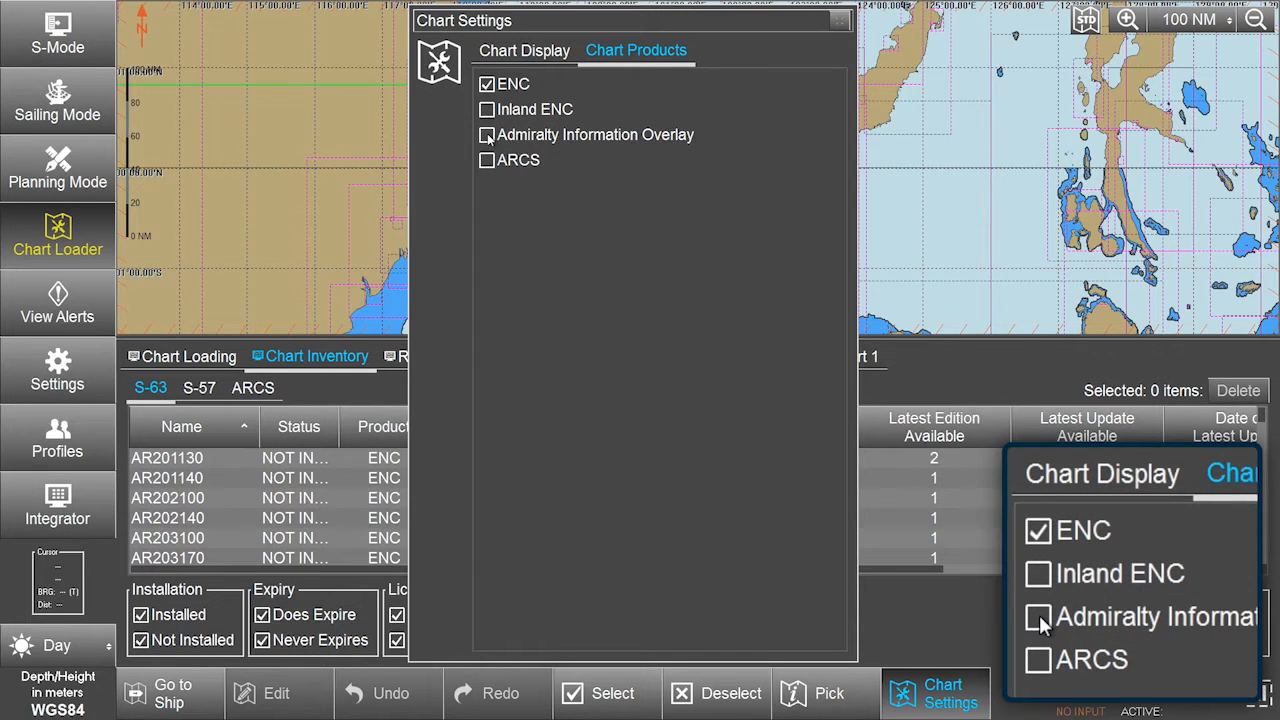
{"action": "left_click", "coordinate": [1038, 616]}
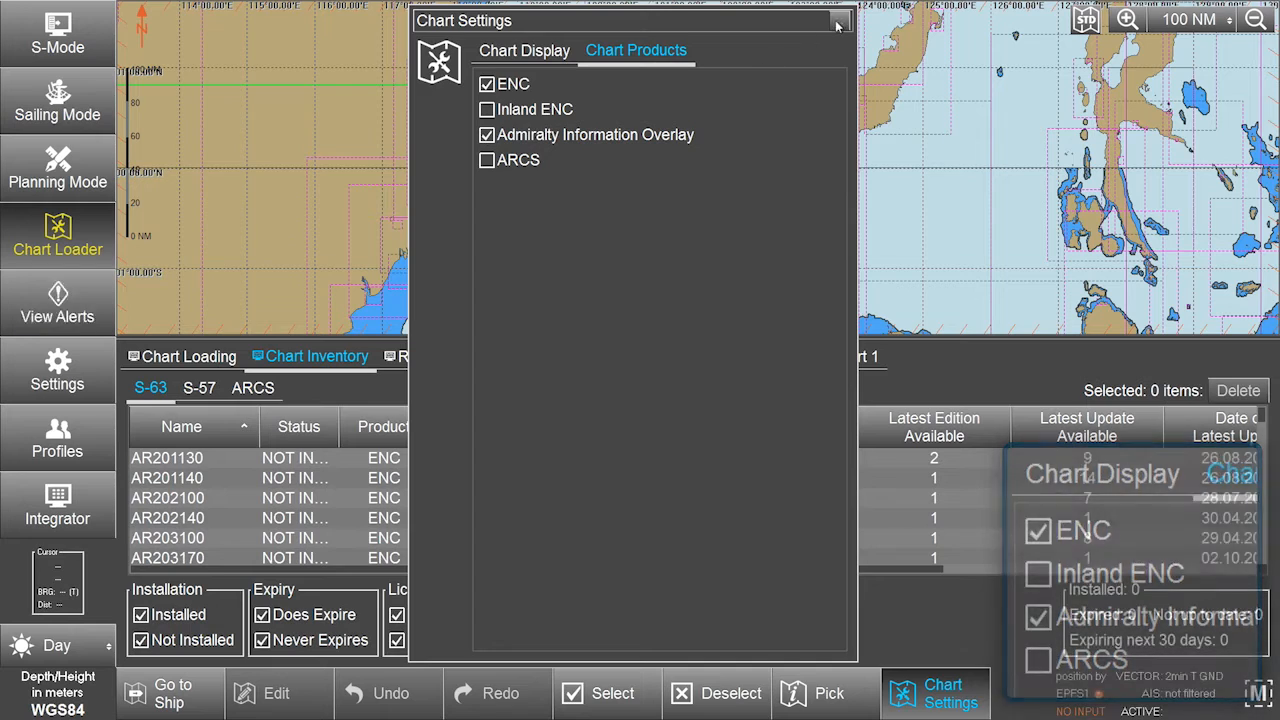
{"action": "left_click", "coordinate": [838, 20]}
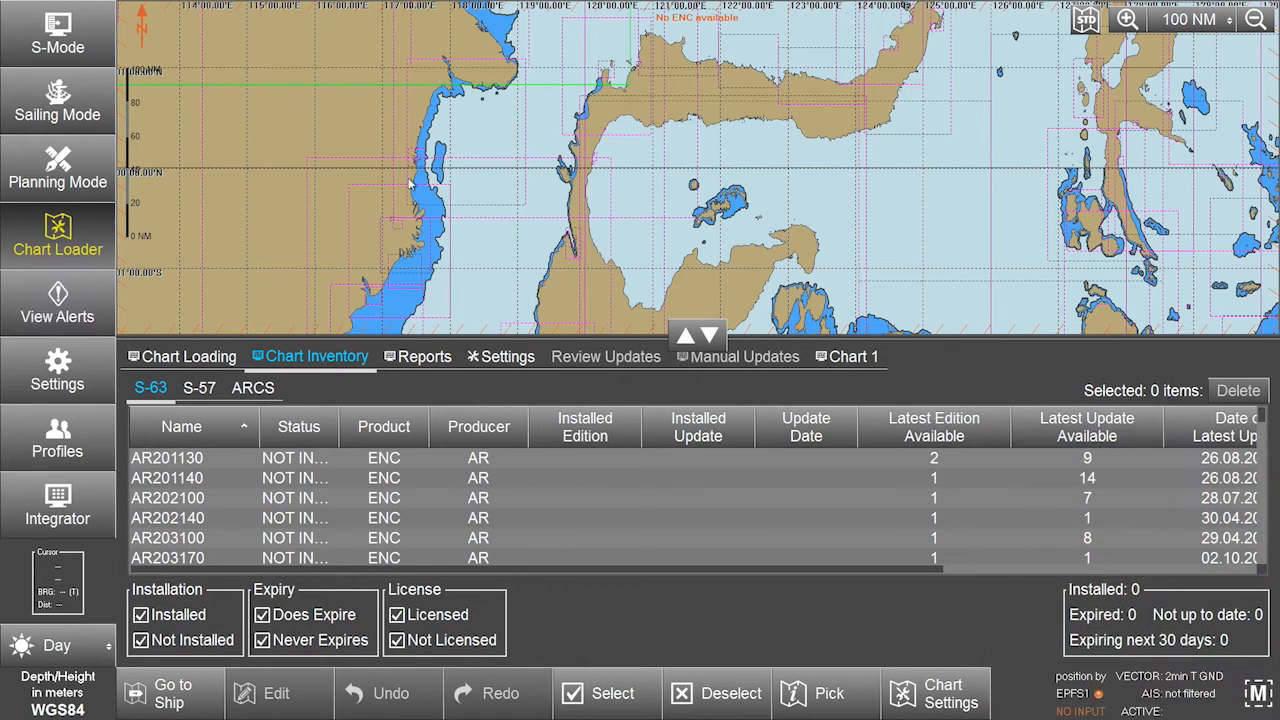
Scan drives from Chart Loading and set the USB dialog to install PERMIT and PRODUCT without DATA.
{"action": "left_click", "coordinate": [188, 356]}
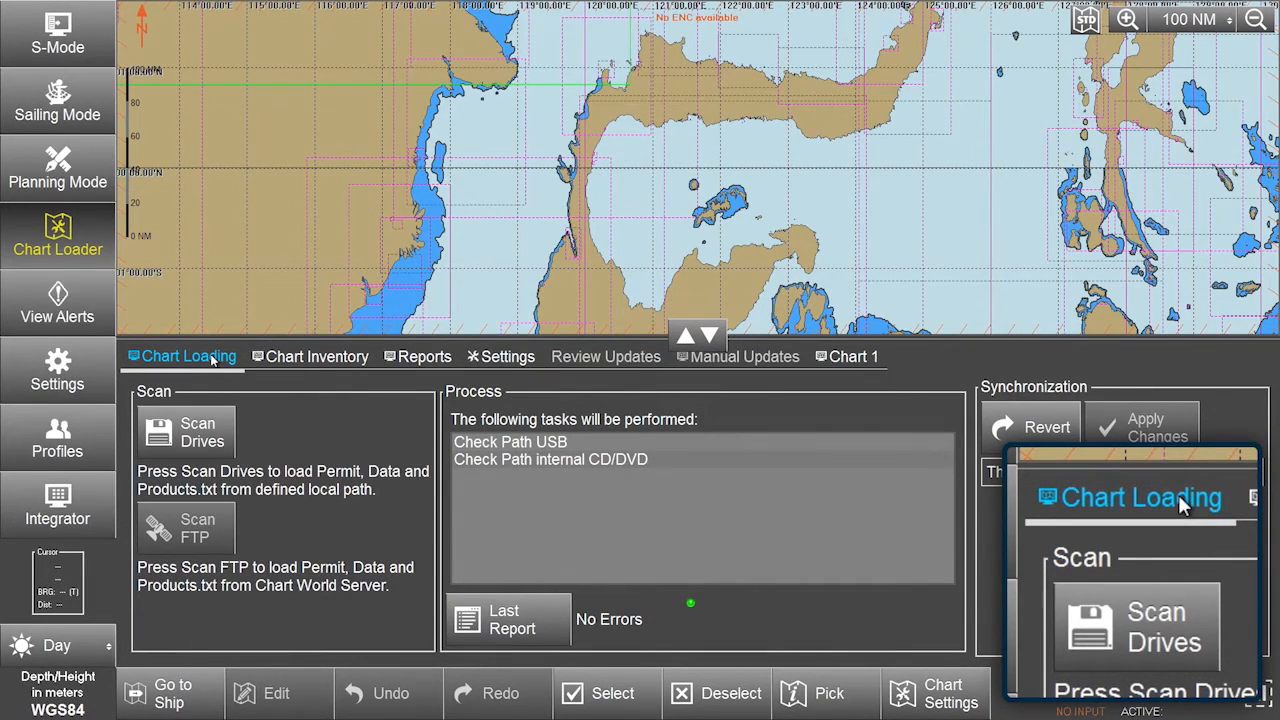
{"action": "left_click", "coordinate": [184, 430]}
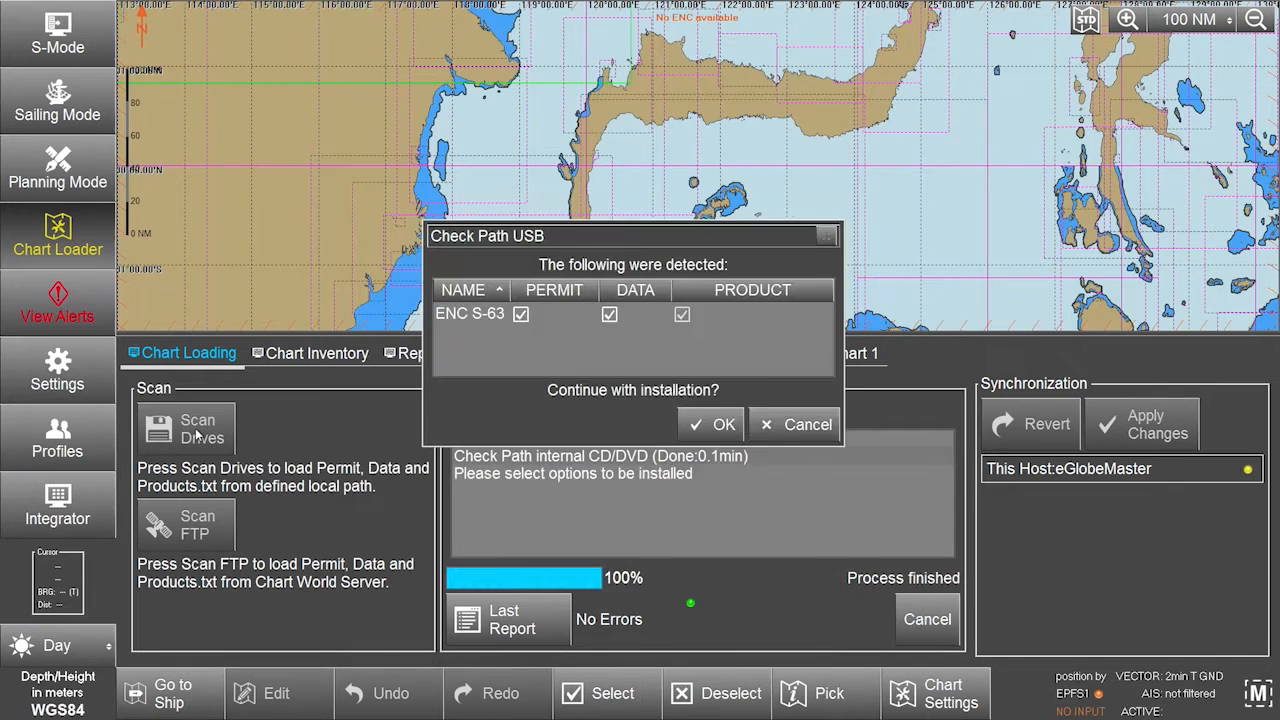
{"action": "mouse_move", "coordinate": [500, 348]}
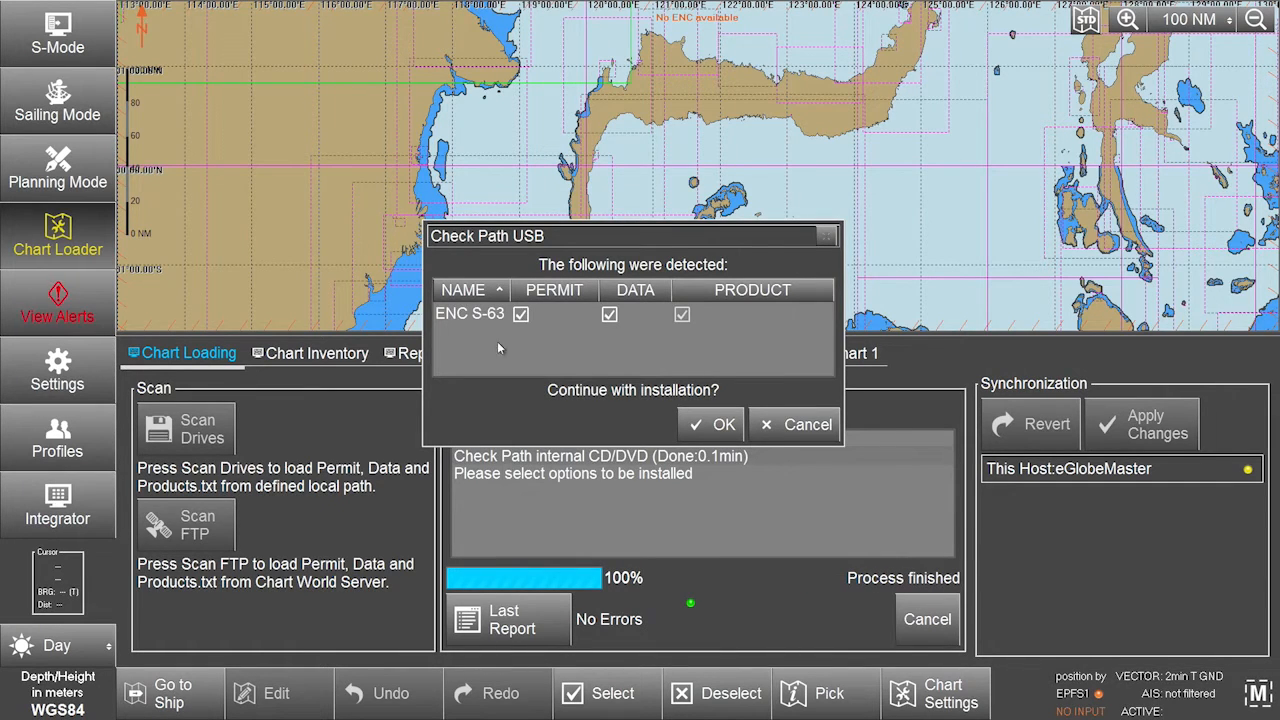
{"action": "mouse_move", "coordinate": [528, 322]}
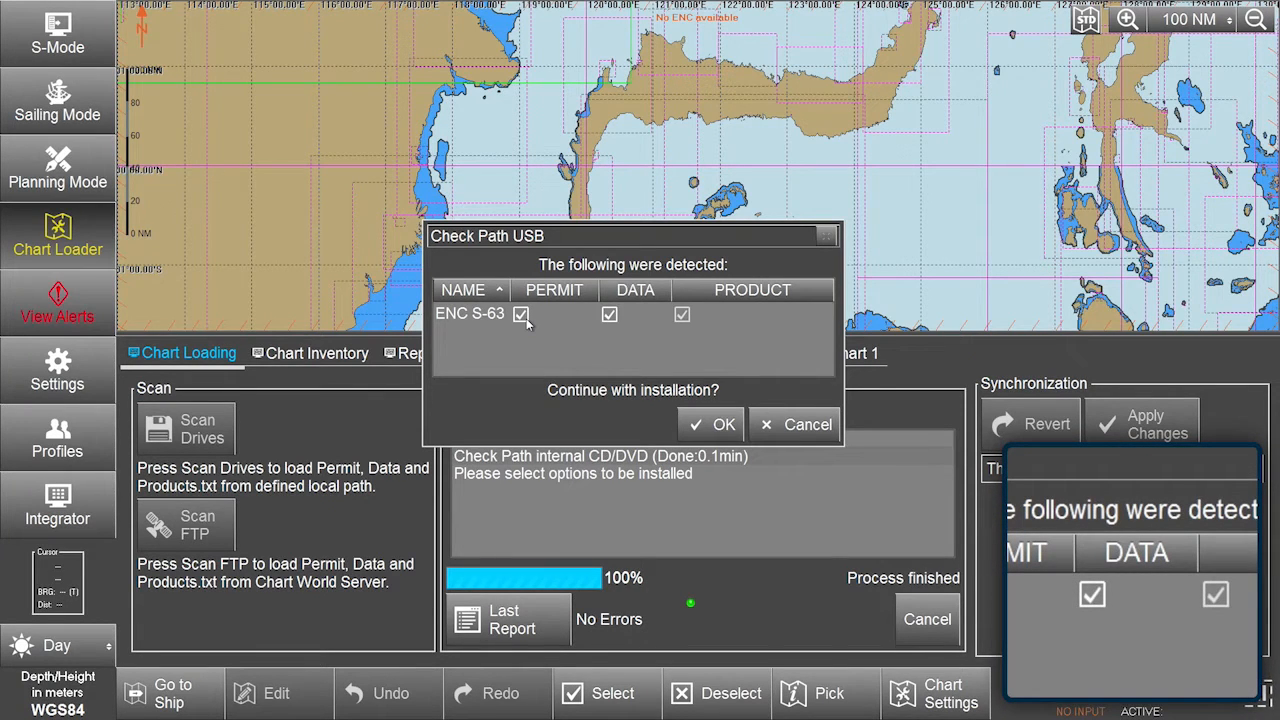
{"action": "left_click", "coordinate": [610, 314]}
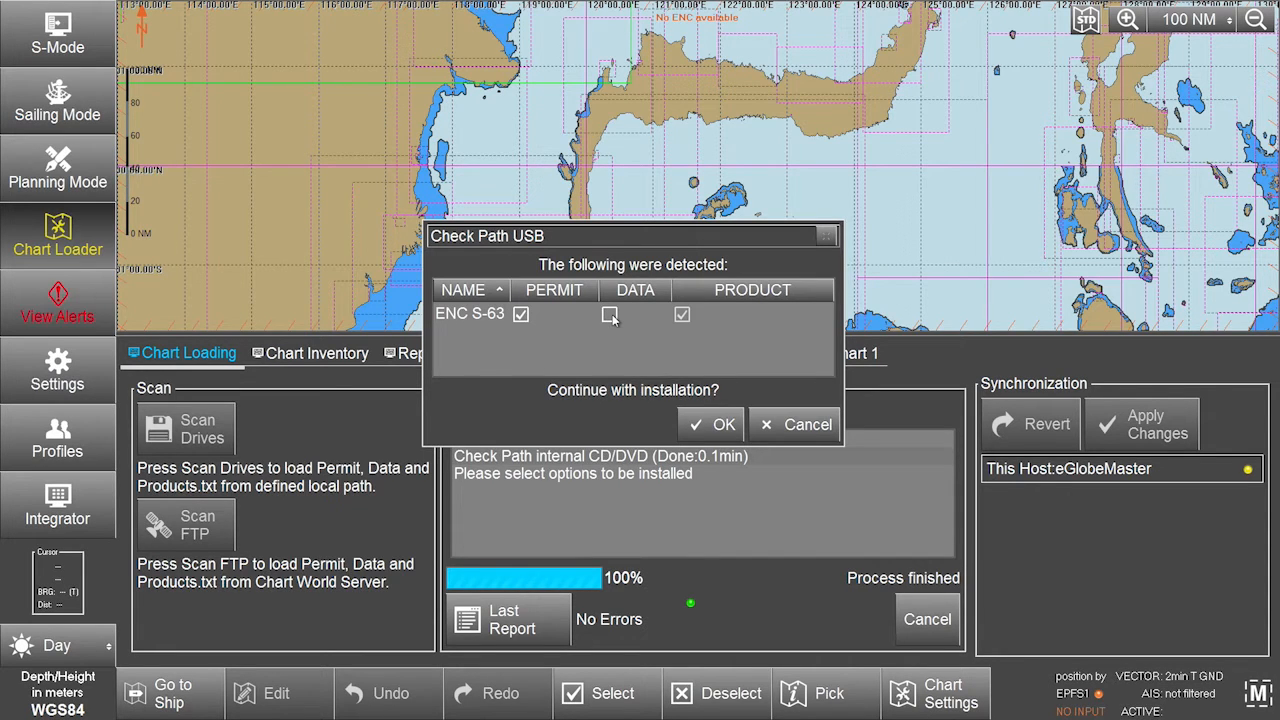
{"action": "left_click", "coordinate": [608, 314]}
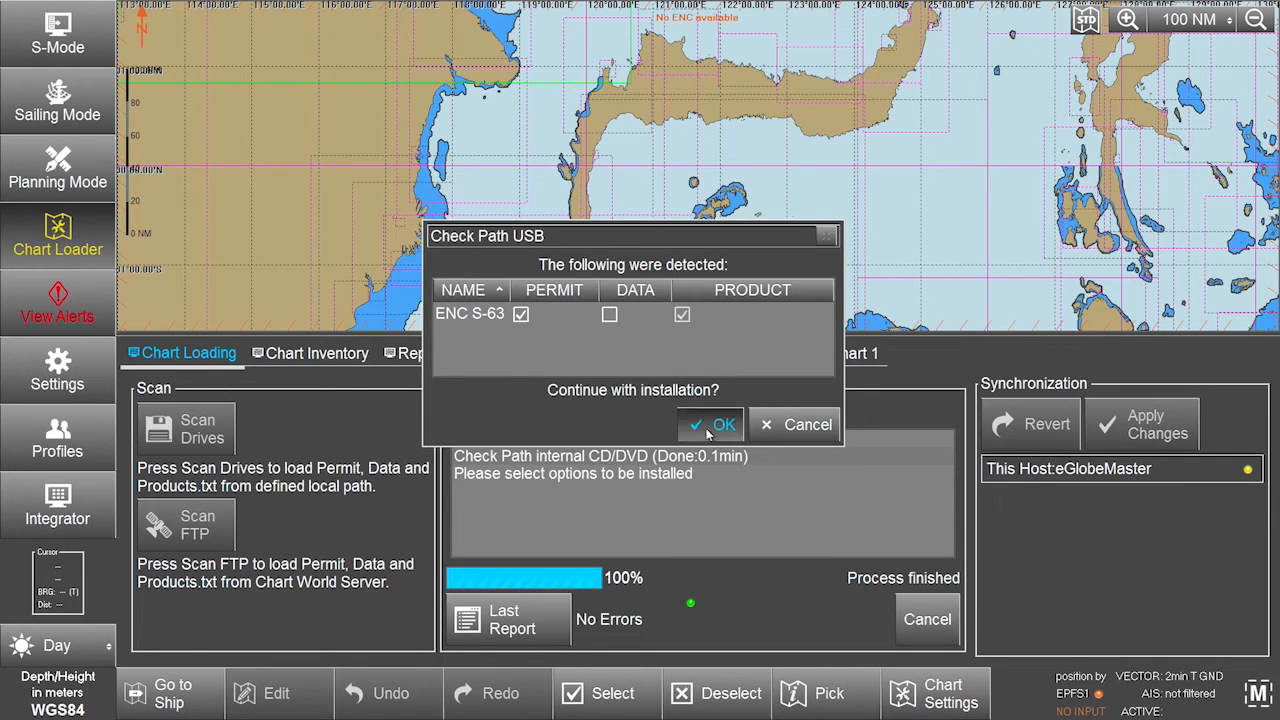
Confirm the Check Path USB dialog and let the S-63 permit installation finish with no errors.
{"action": "left_click", "coordinate": [712, 424]}
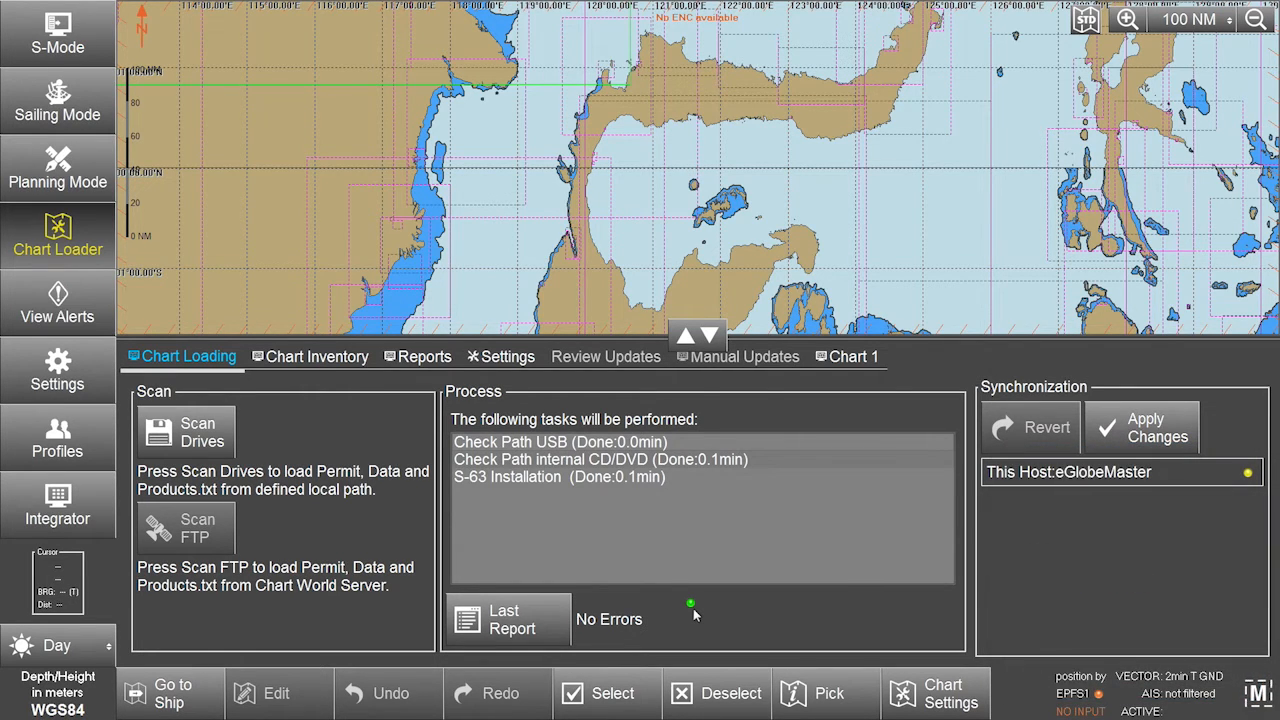
{"action": "mouse_move", "coordinate": [686, 616]}
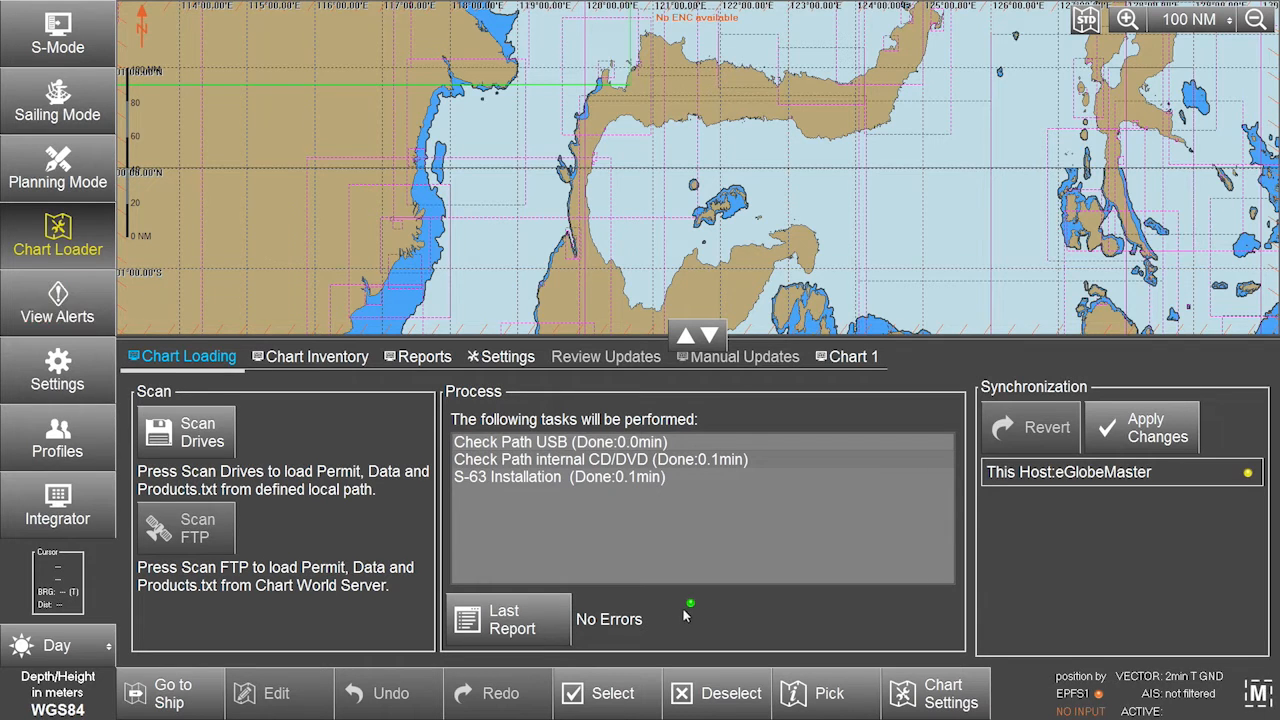
{"action": "mouse_move", "coordinate": [544, 620]}
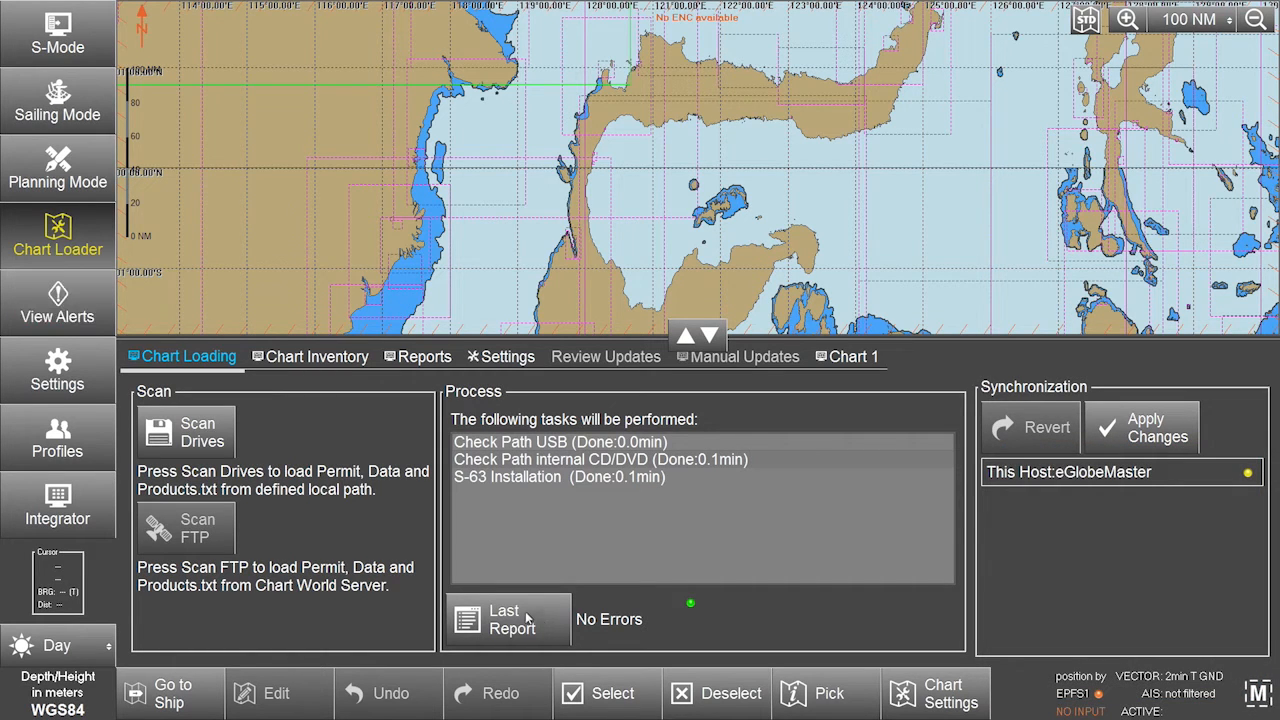
{"action": "mouse_move", "coordinate": [292, 558]}
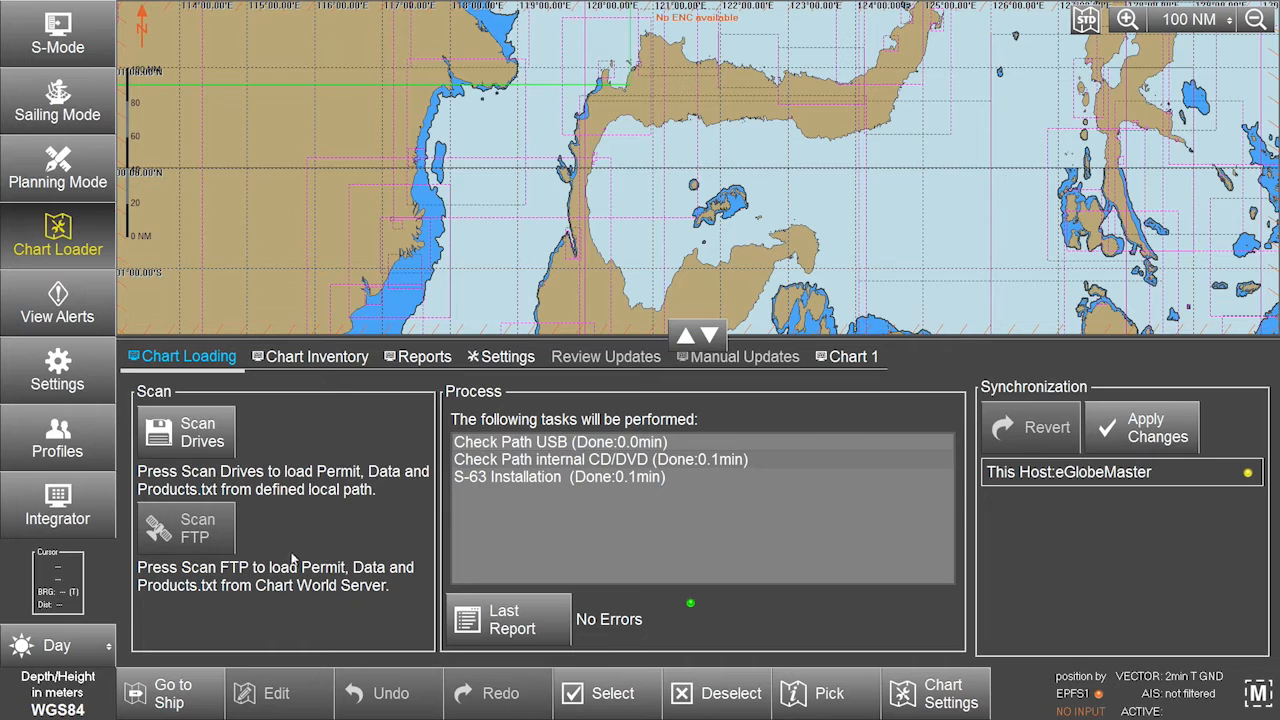
{"action": "mouse_move", "coordinate": [224, 540]}
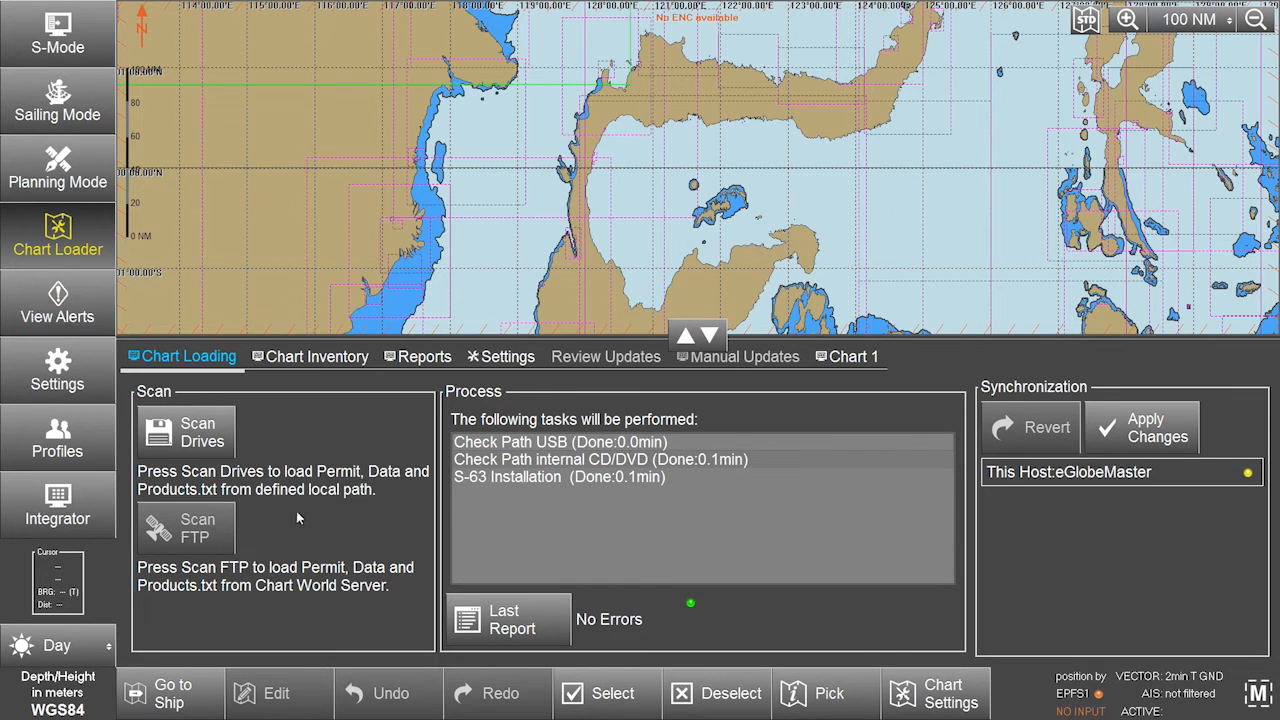
{"action": "mouse_move", "coordinate": [1110, 420]}
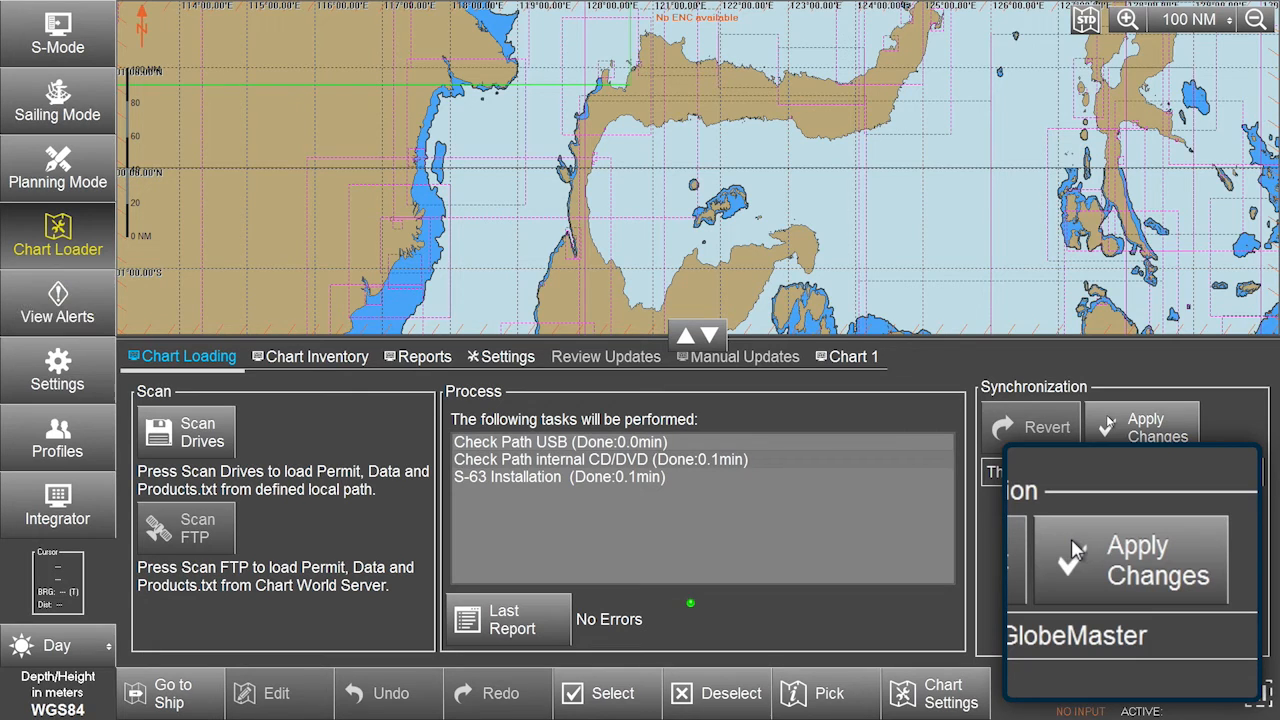
Apply and confirm the installed changes, then select permit GB800001 in the Chart Inventory list.
{"action": "left_click", "coordinate": [1130, 558]}
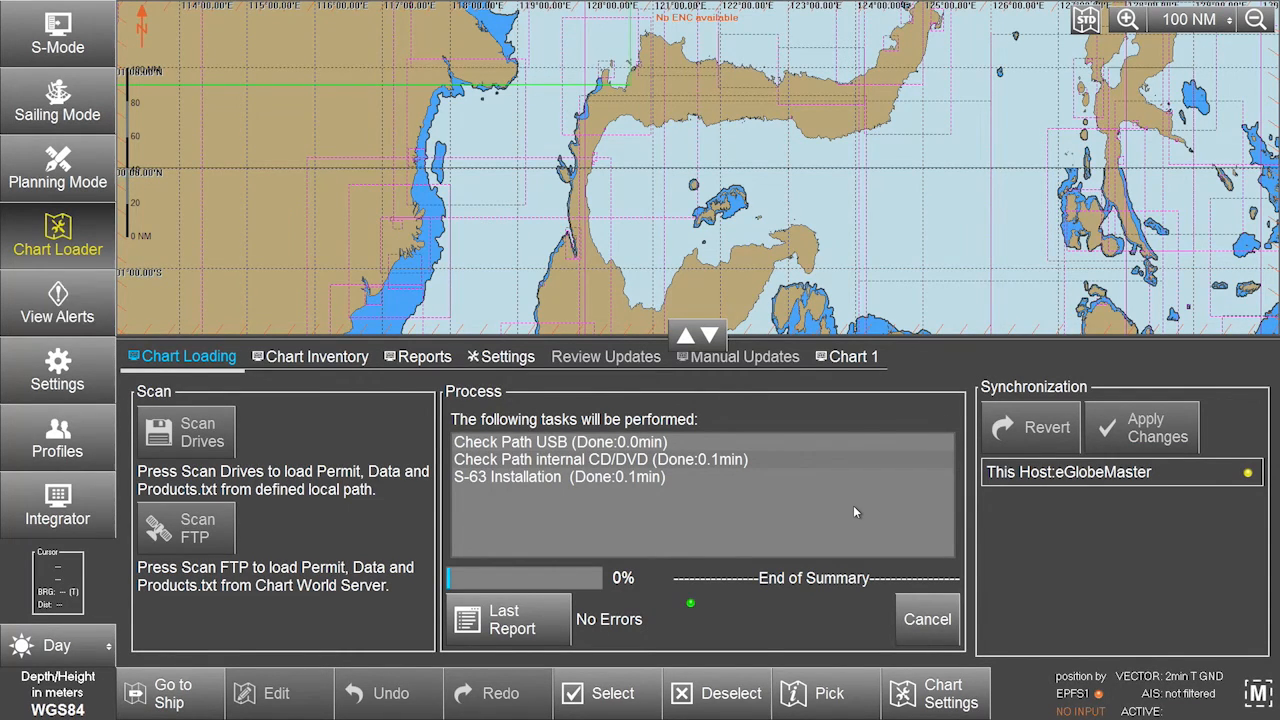
{"action": "left_click", "coordinate": [1144, 422]}
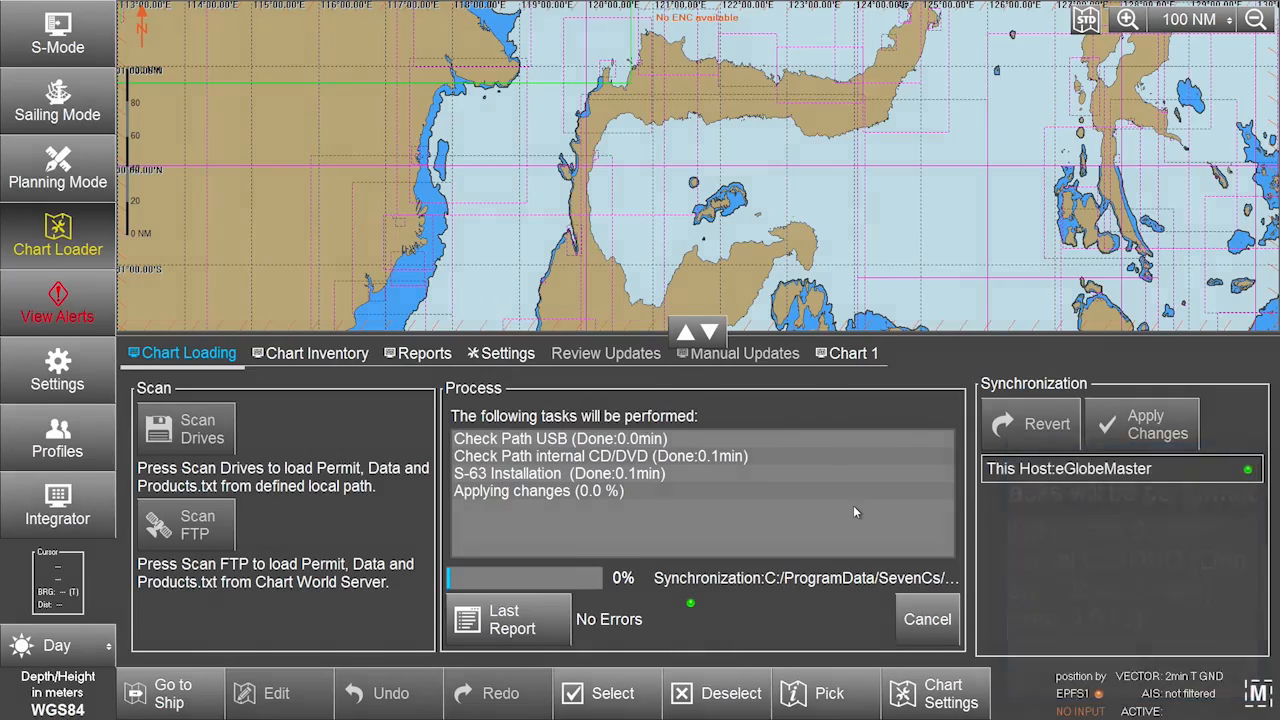
{"action": "left_click", "coordinate": [316, 356]}
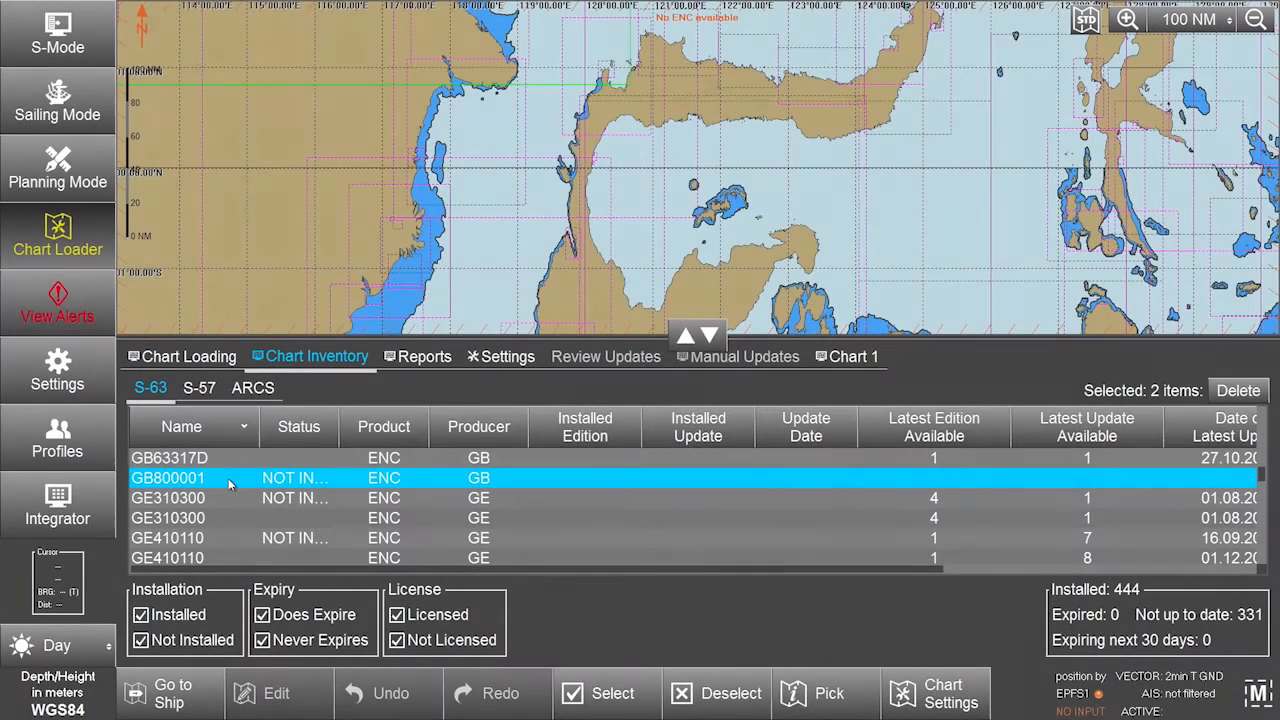
{"action": "left_click", "coordinate": [244, 428]}
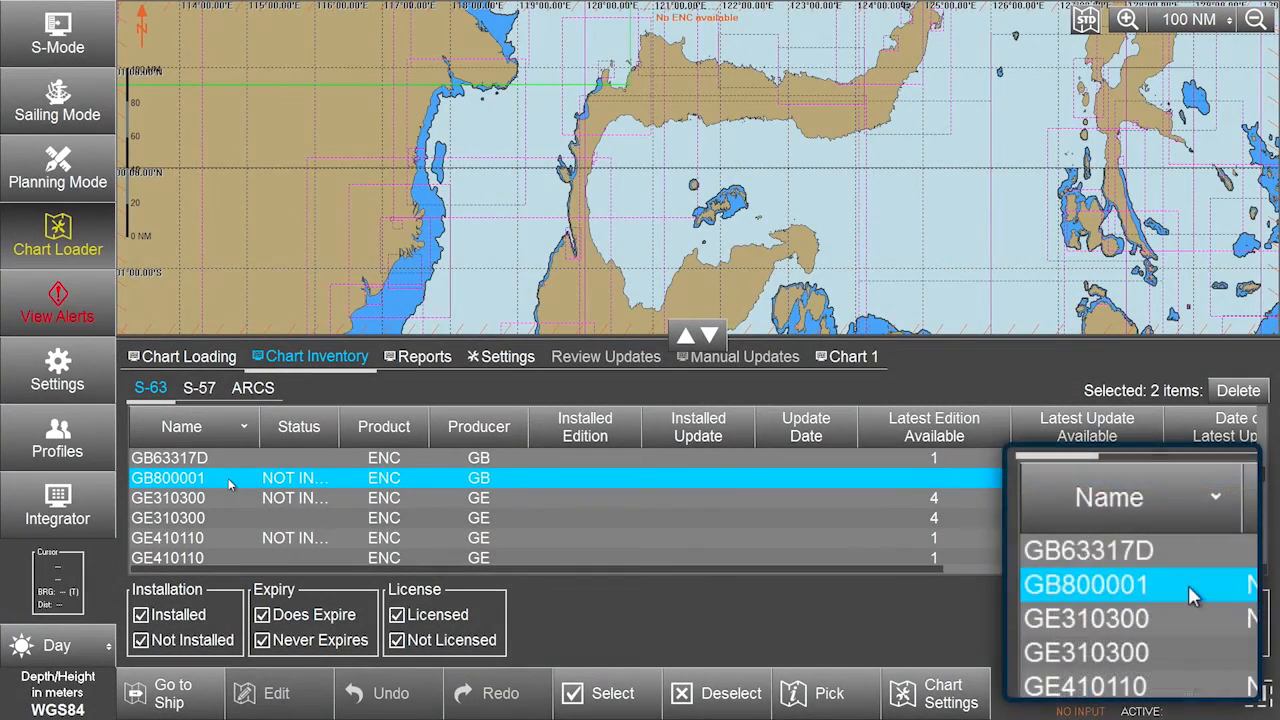